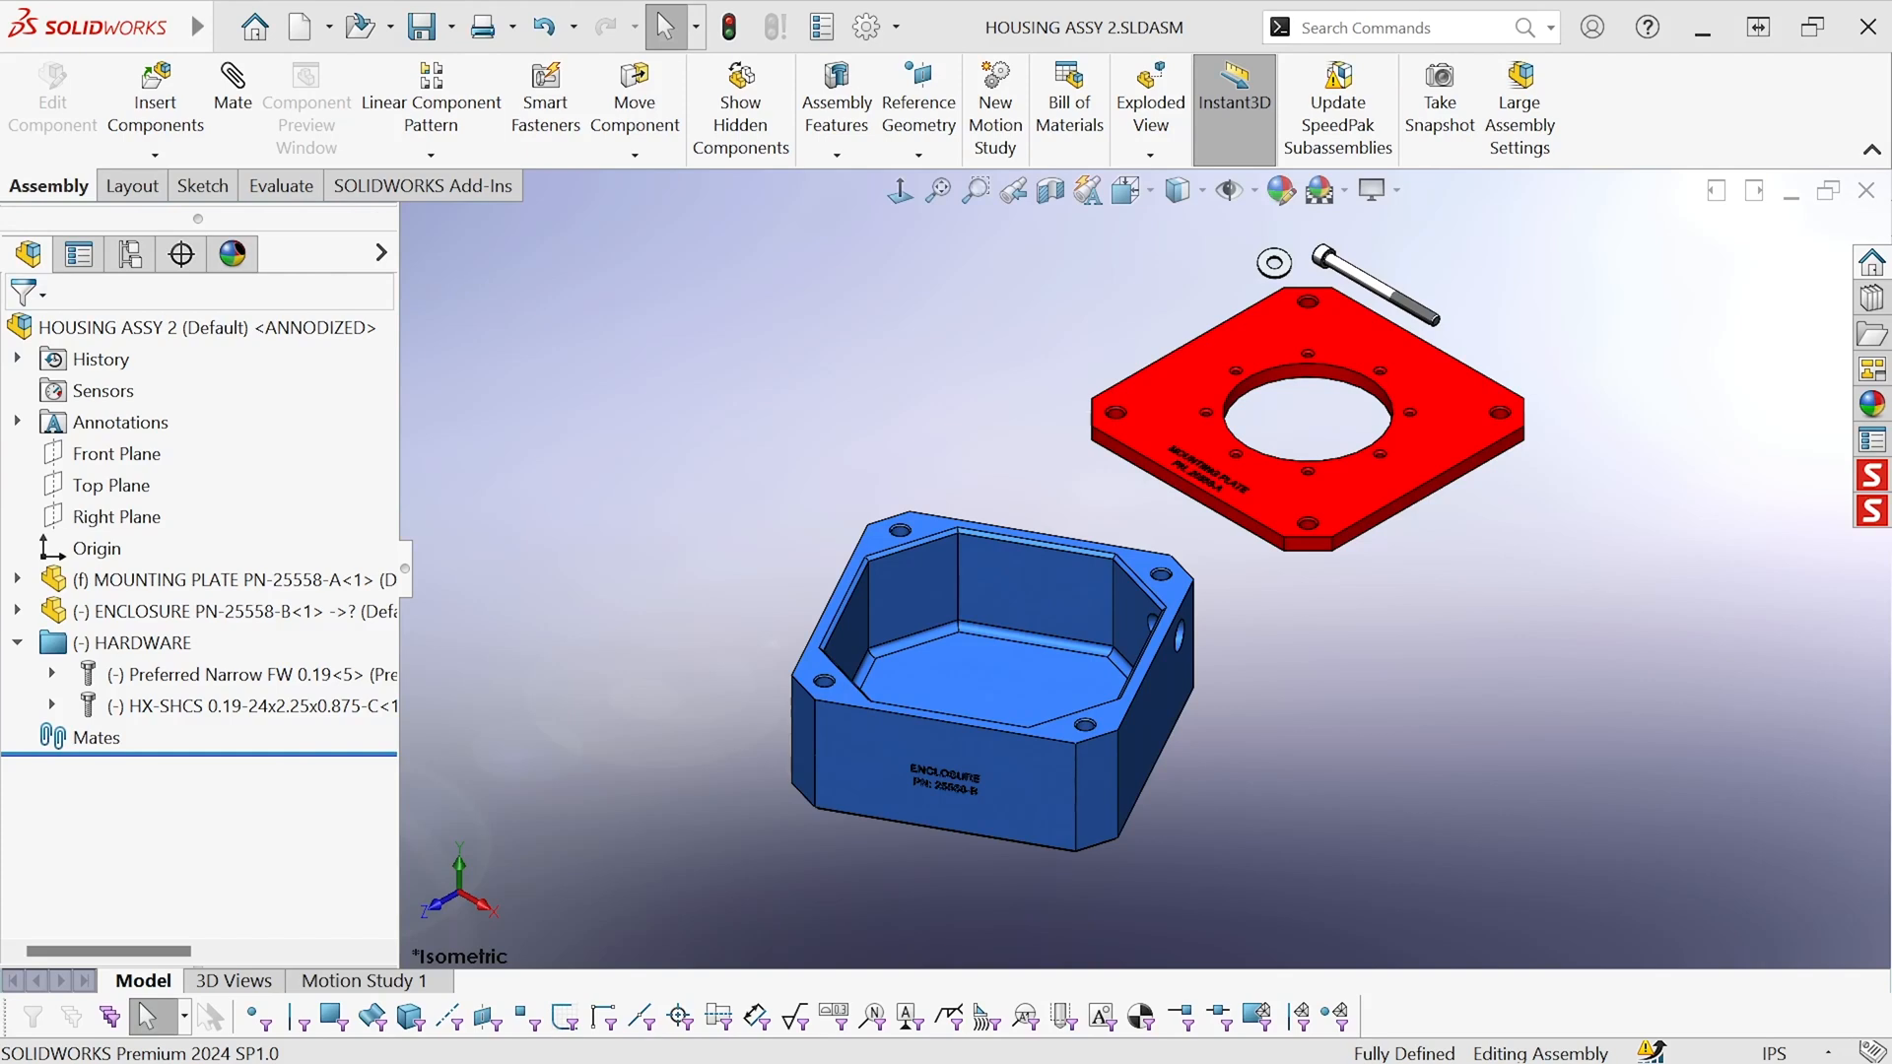
mouse_move(1182, 544)
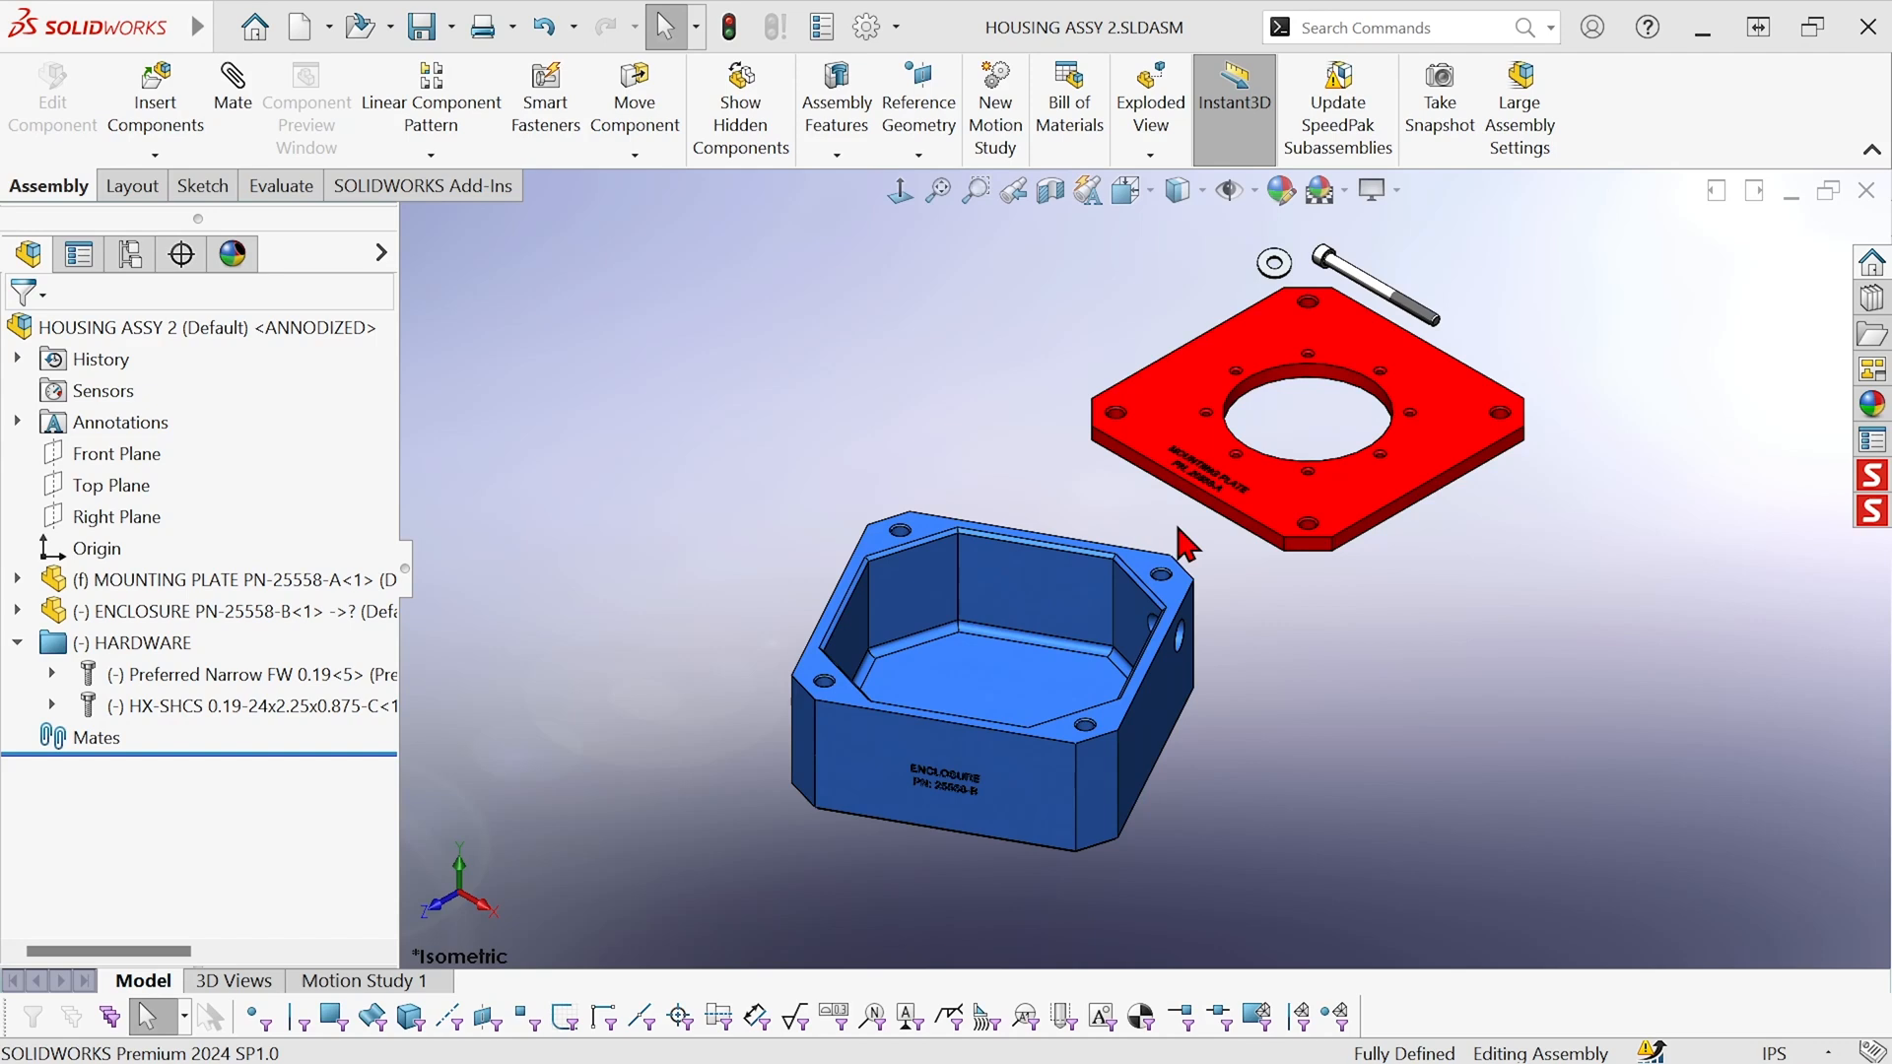
mouse_move(1189, 540)
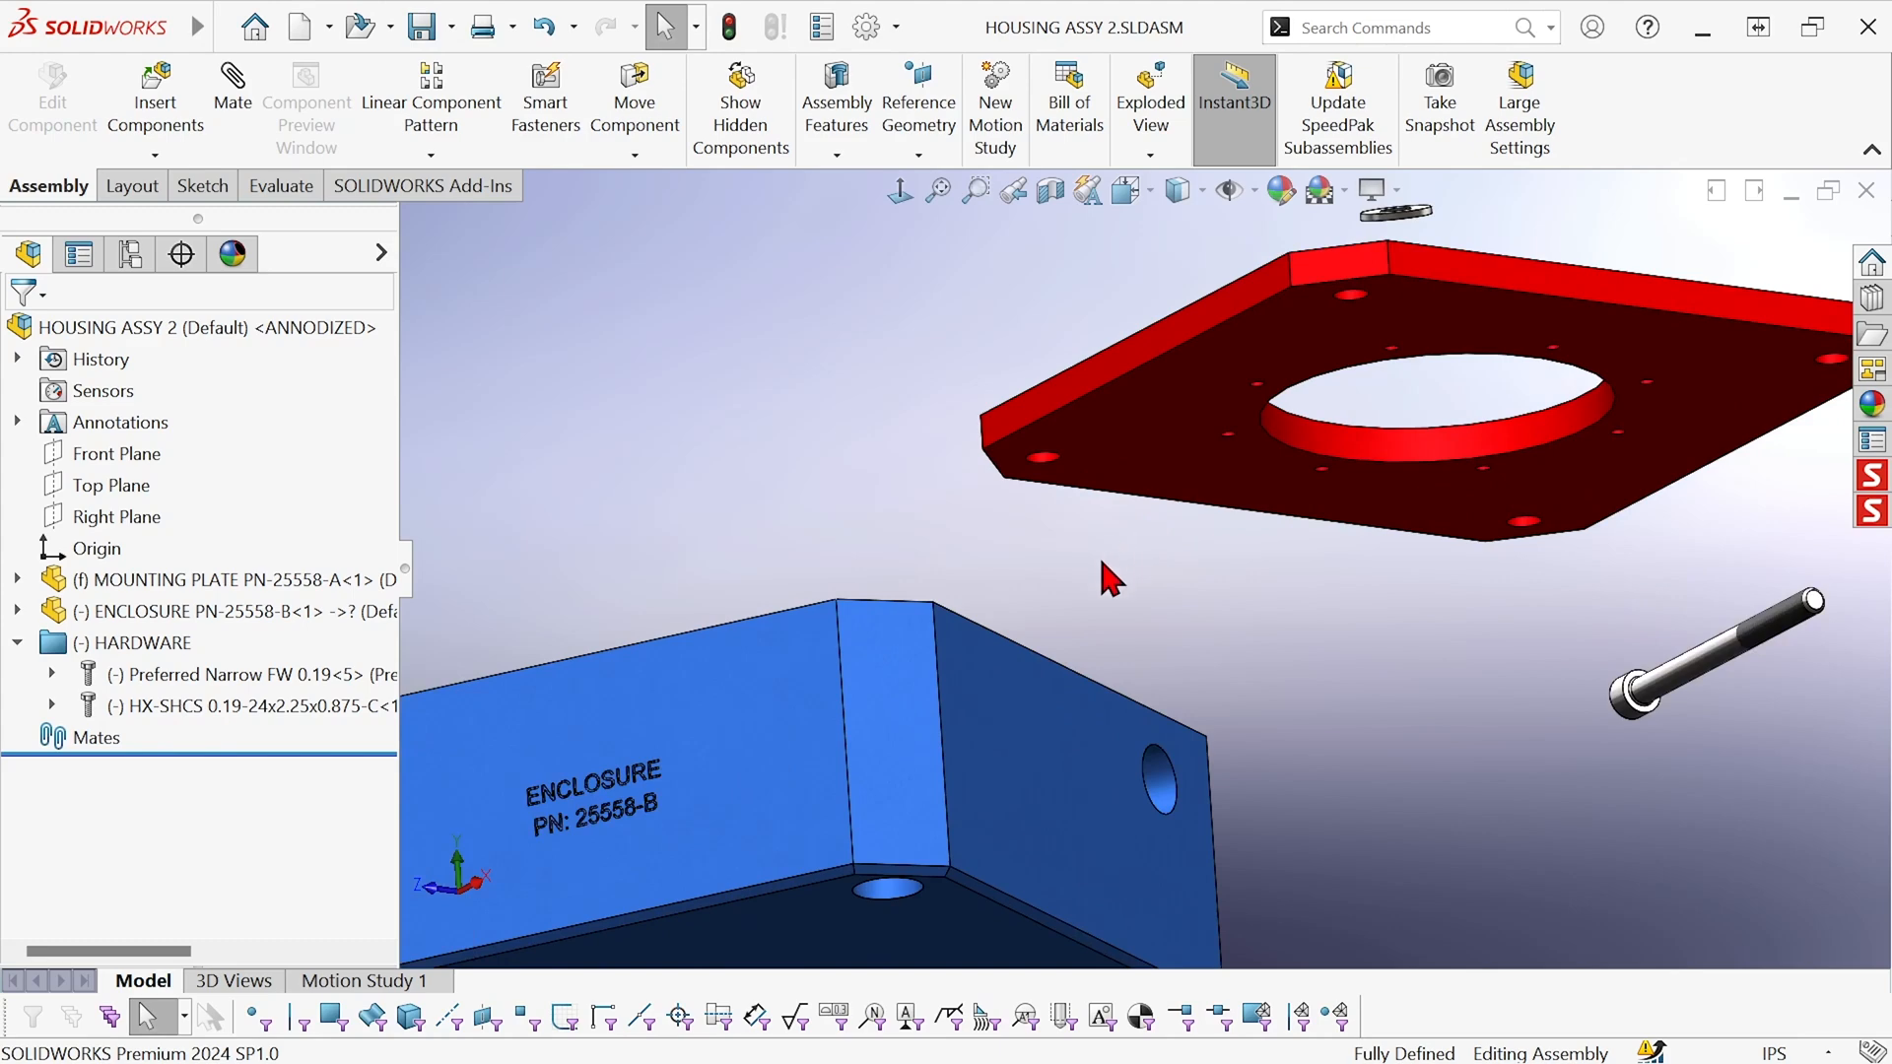
mouse_move(1007, 709)
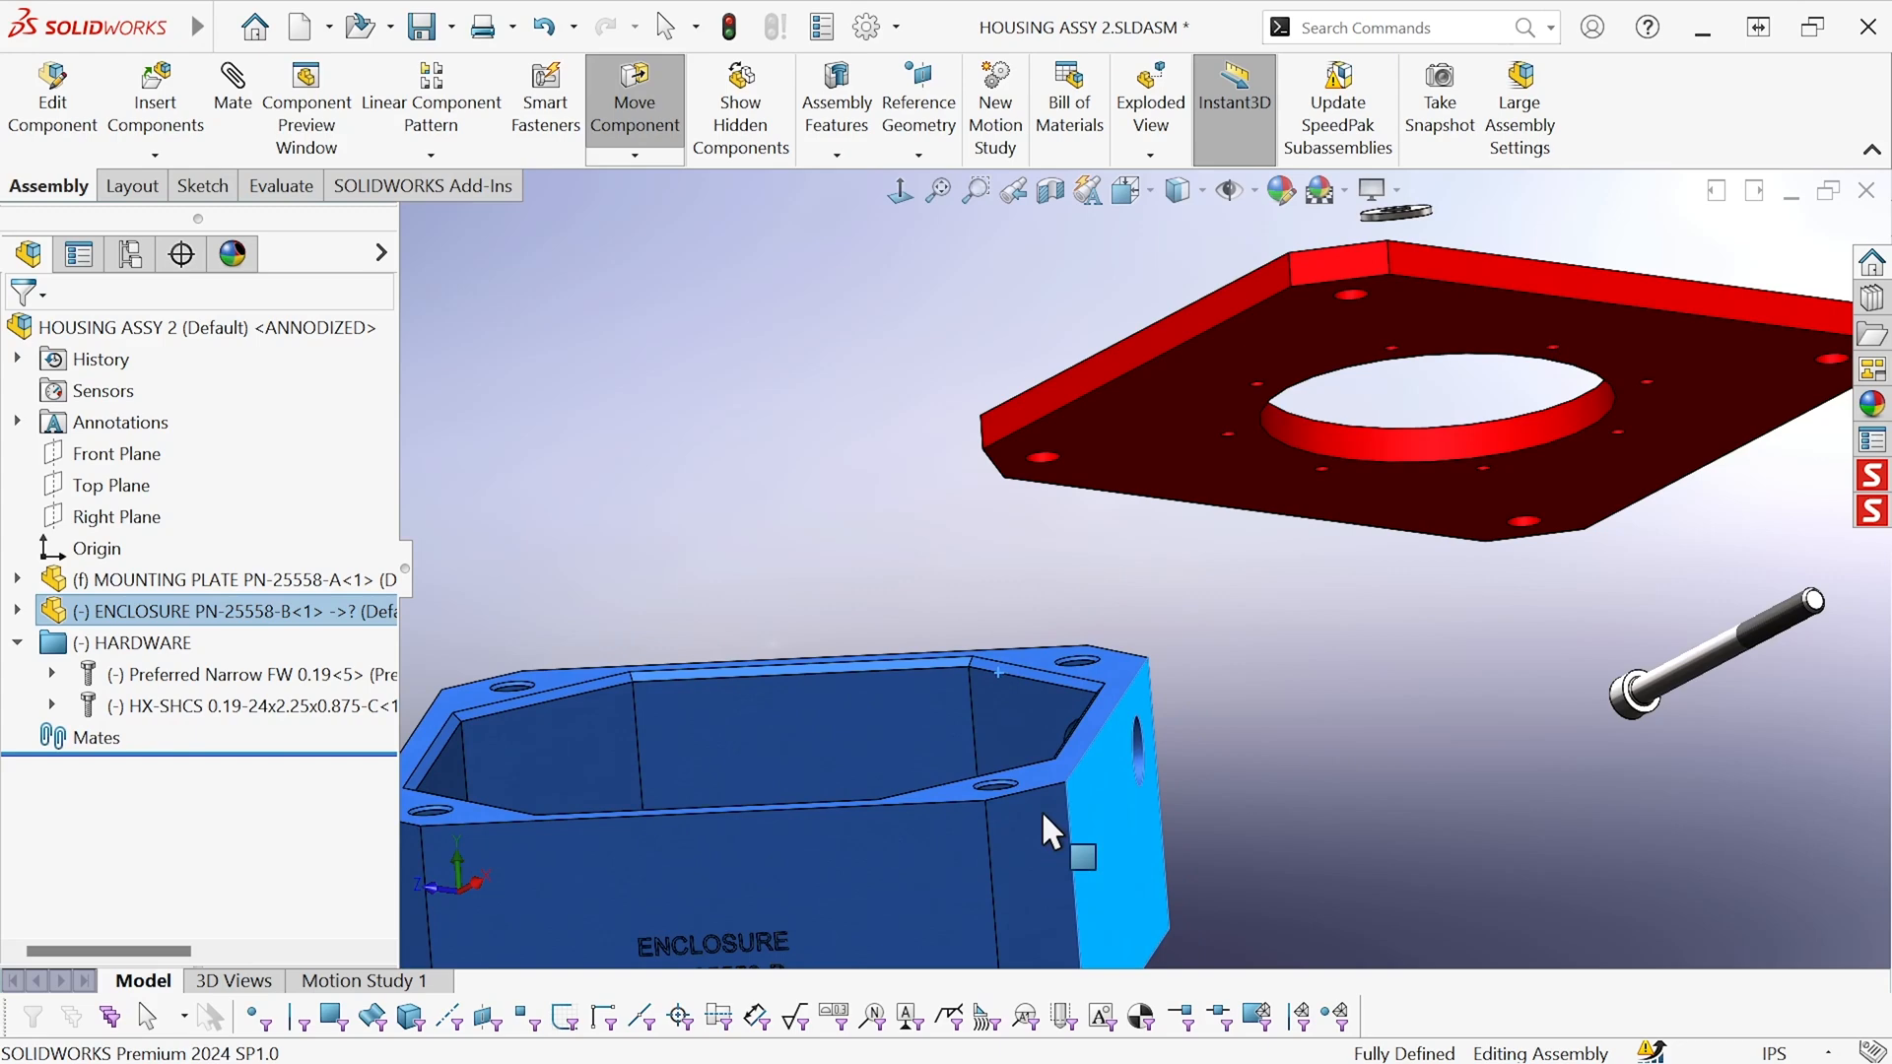
Drag the enclosure's top face against the mounting plate's underside, prompting a coincident mate.
right_click(1051, 830)
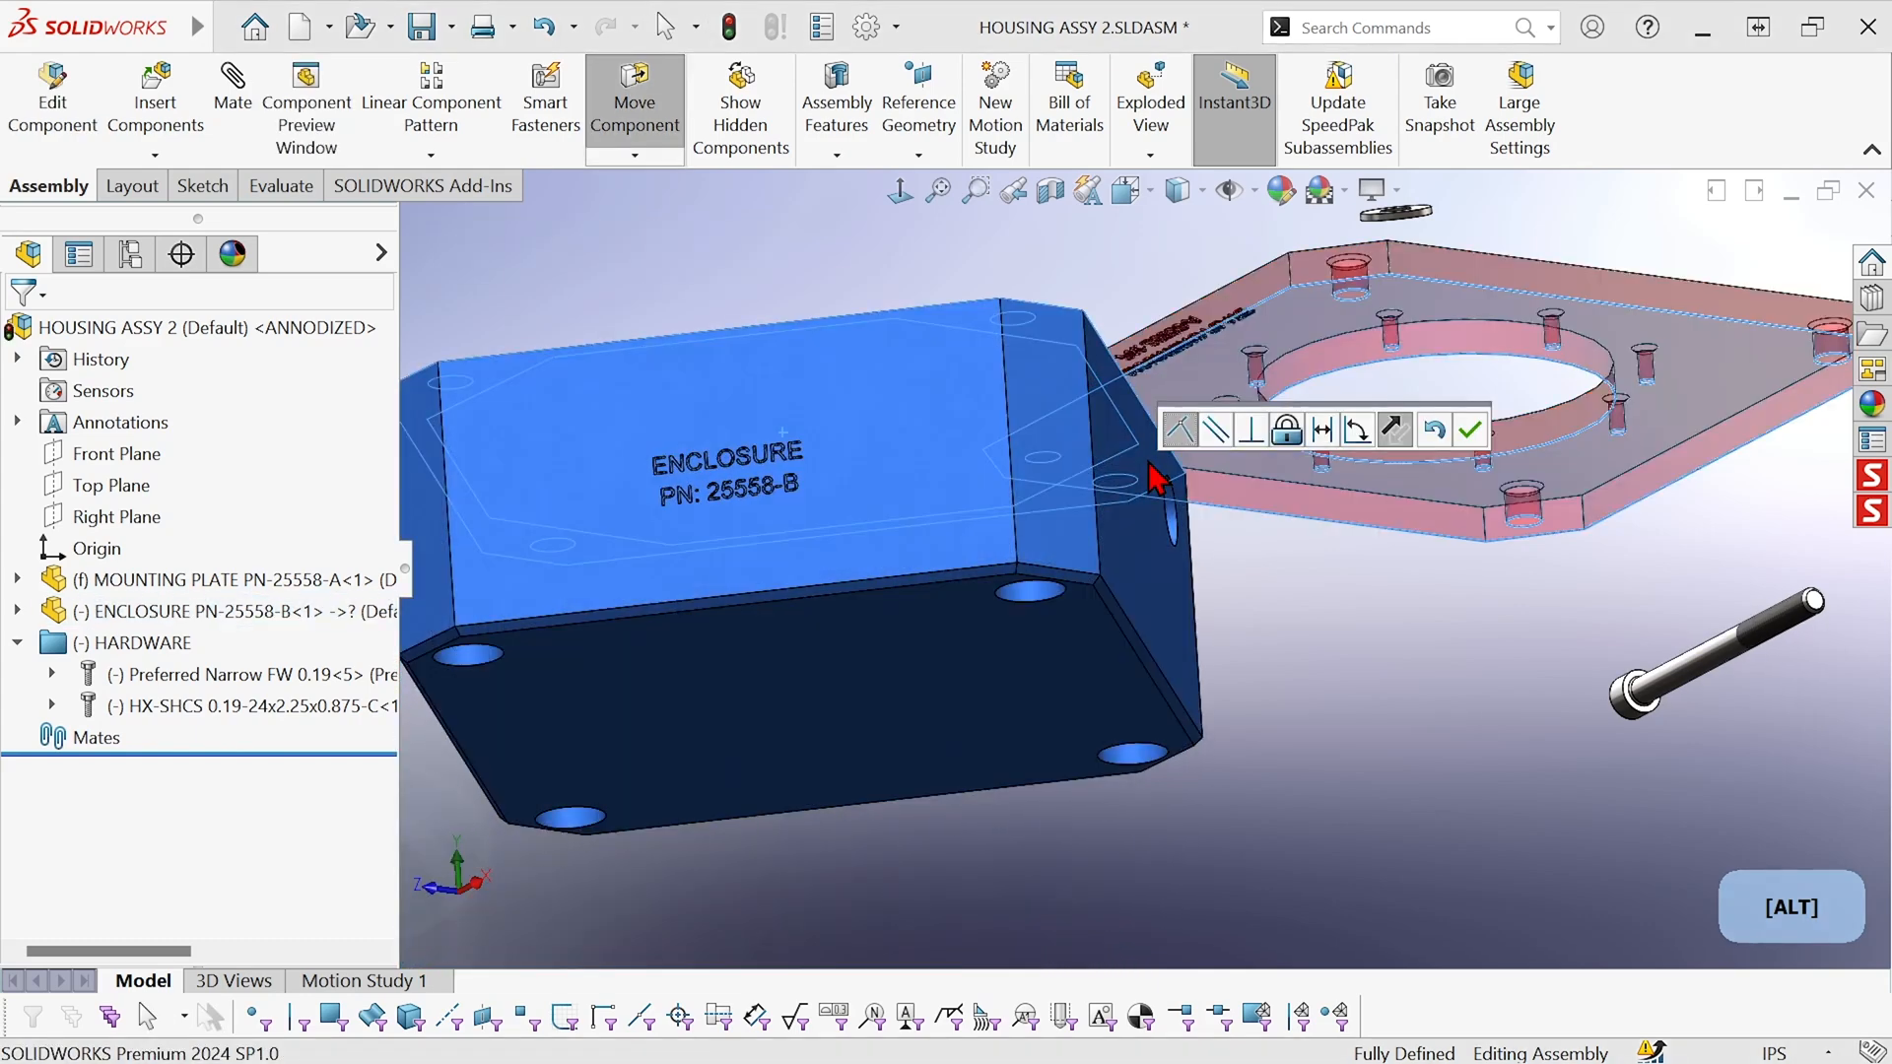
mouse_move(1184, 430)
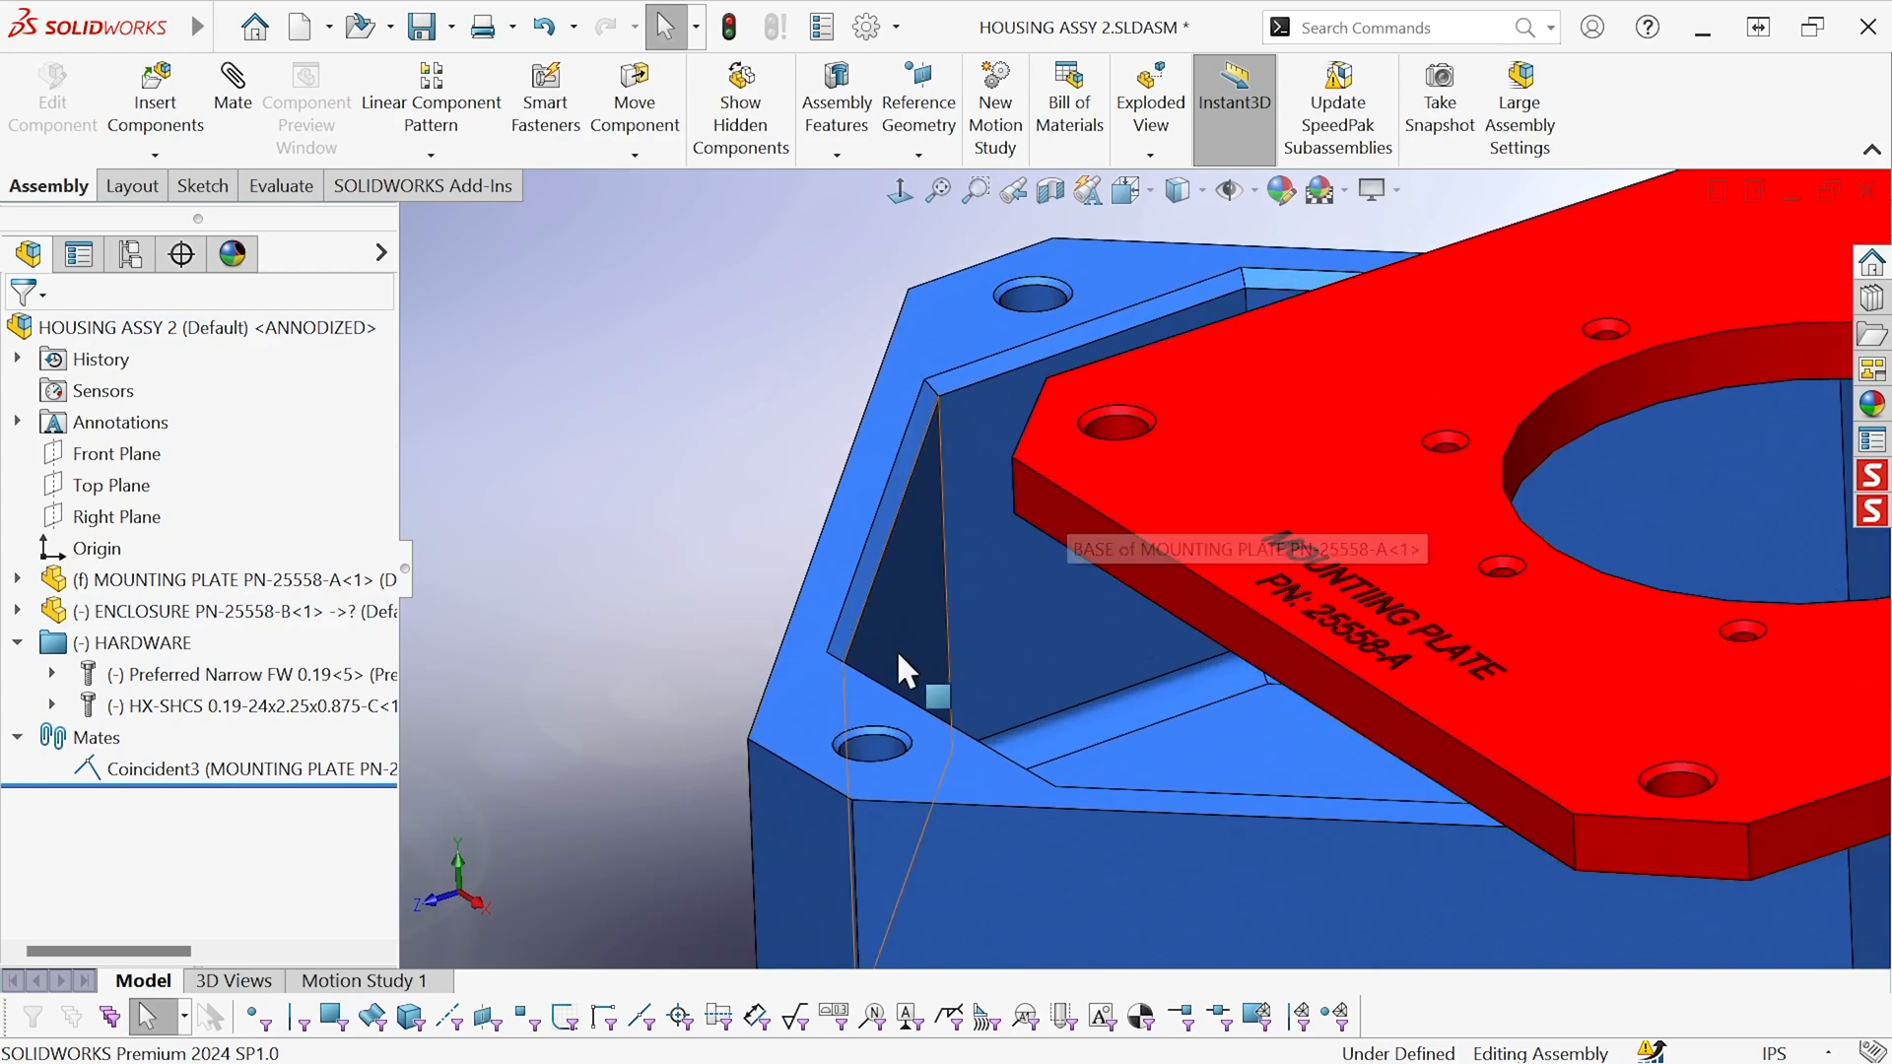
mouse_move(887, 761)
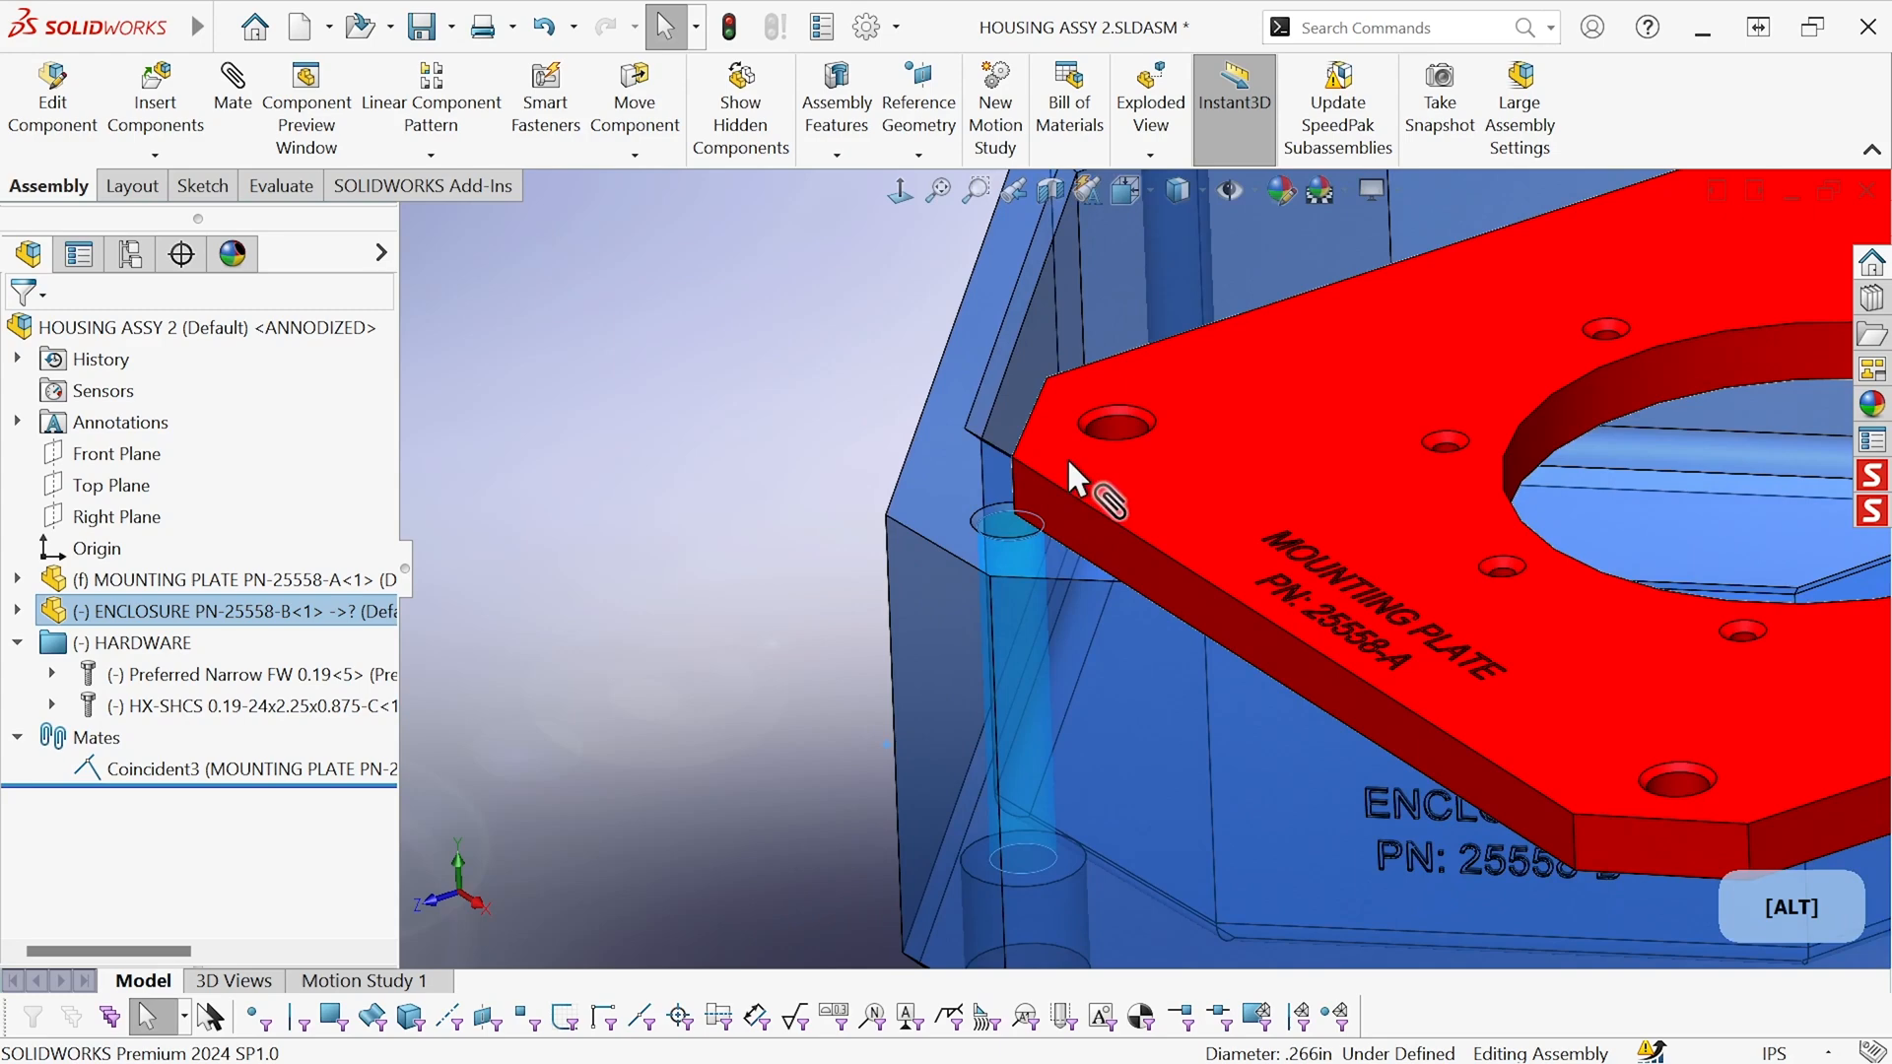
Drop an enclosure corner hole onto the matching plate hole and accept the Concentric mate.
left_click(633, 103)
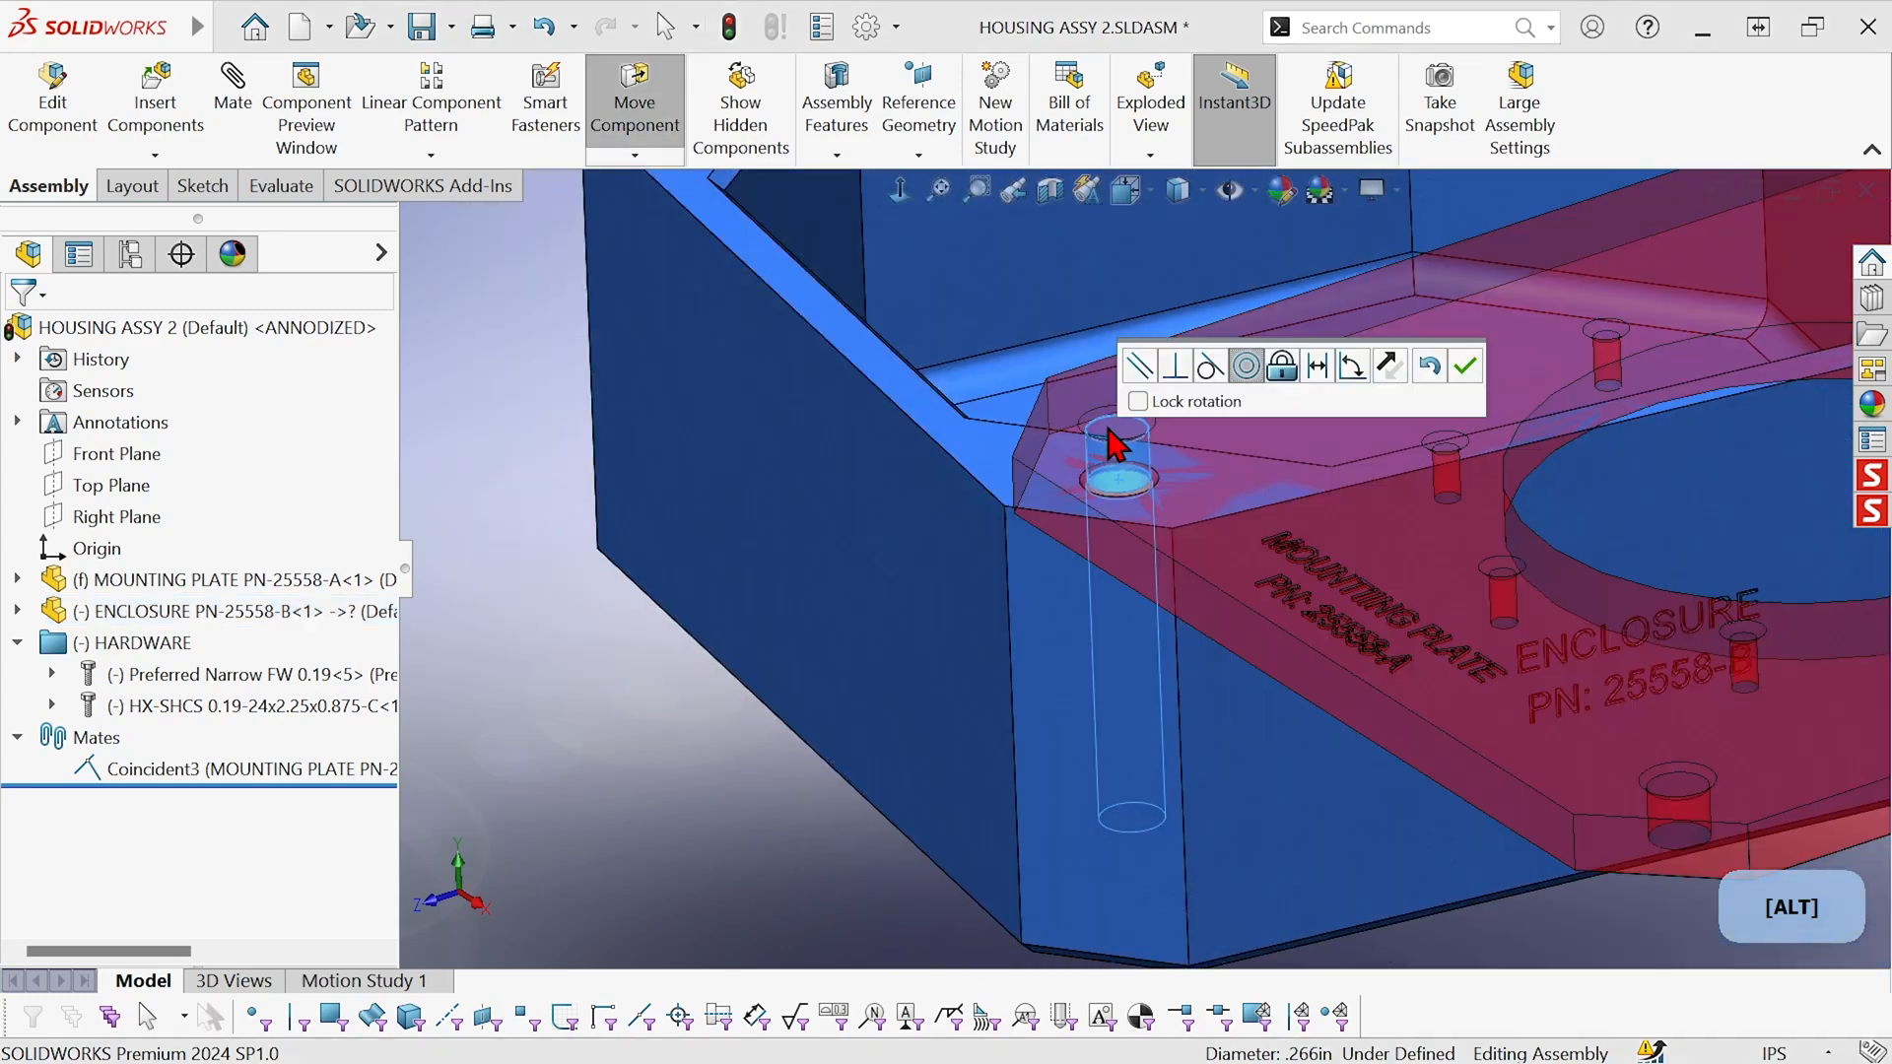
left_click(1465, 366)
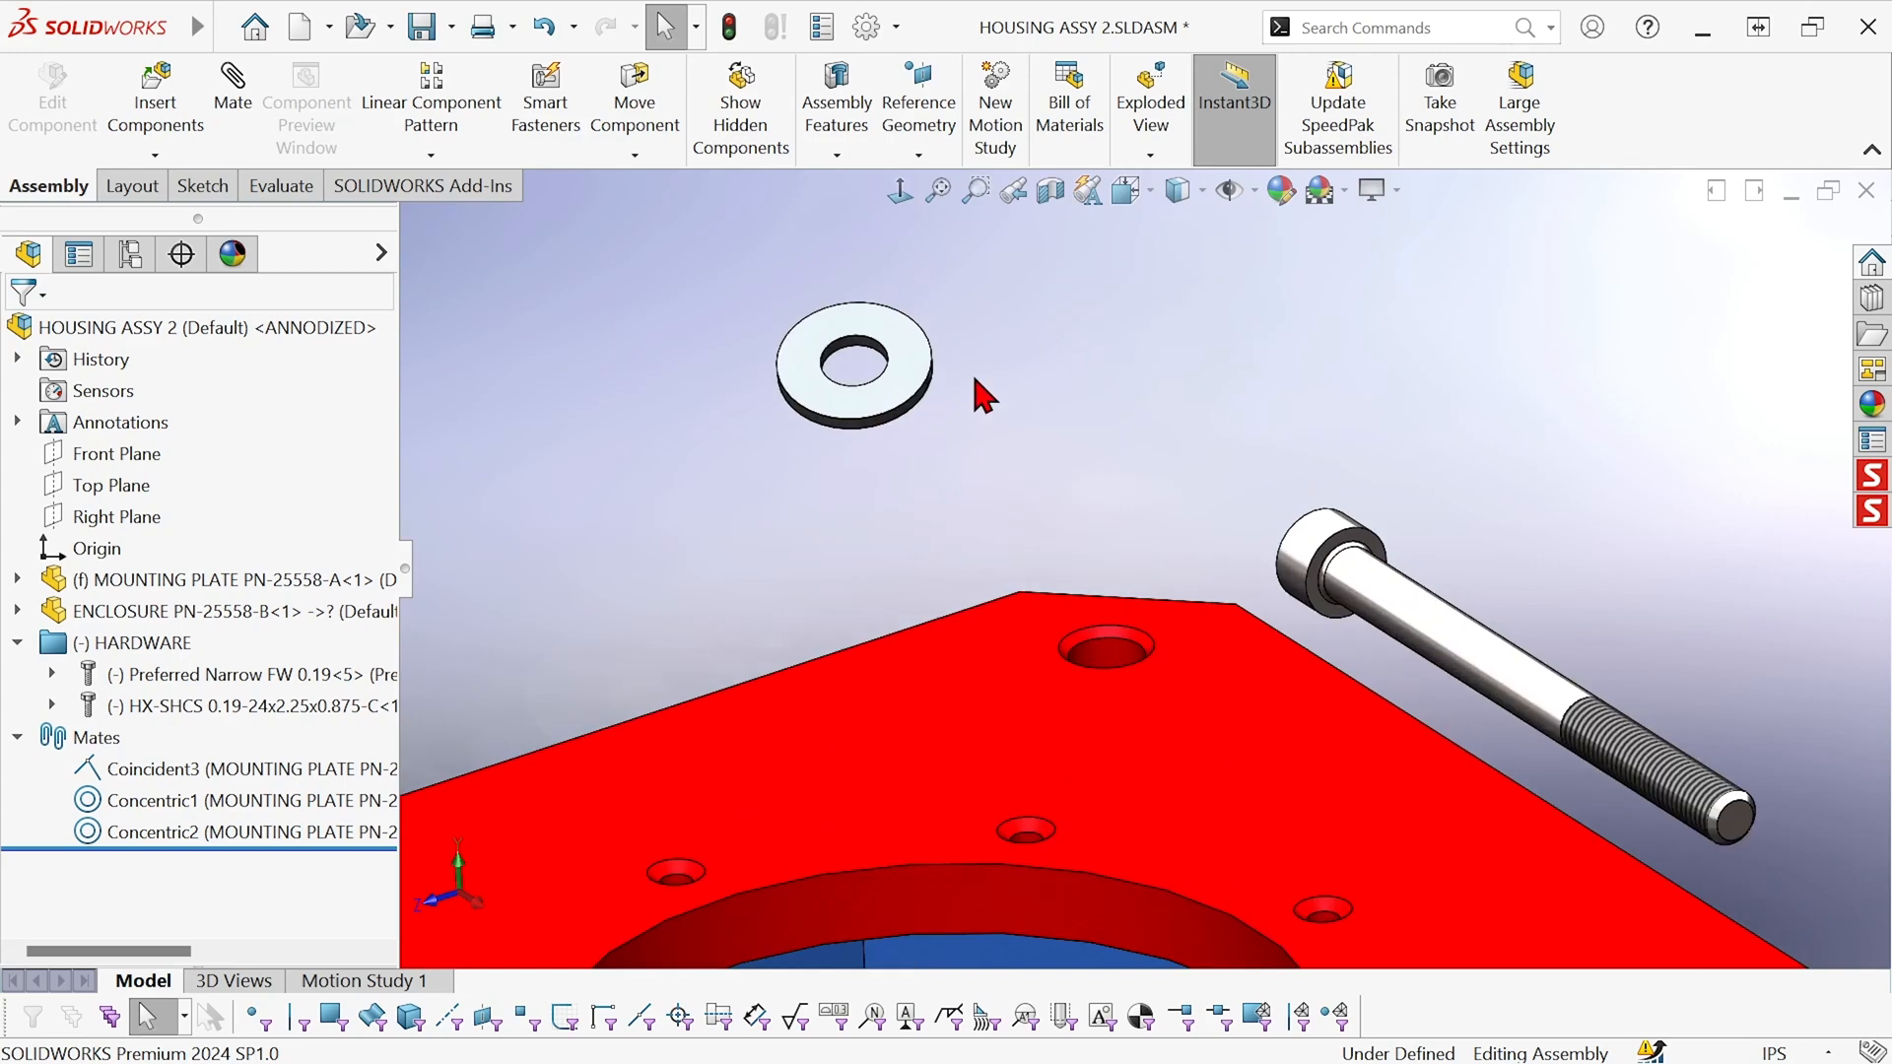
mouse_move(1147, 447)
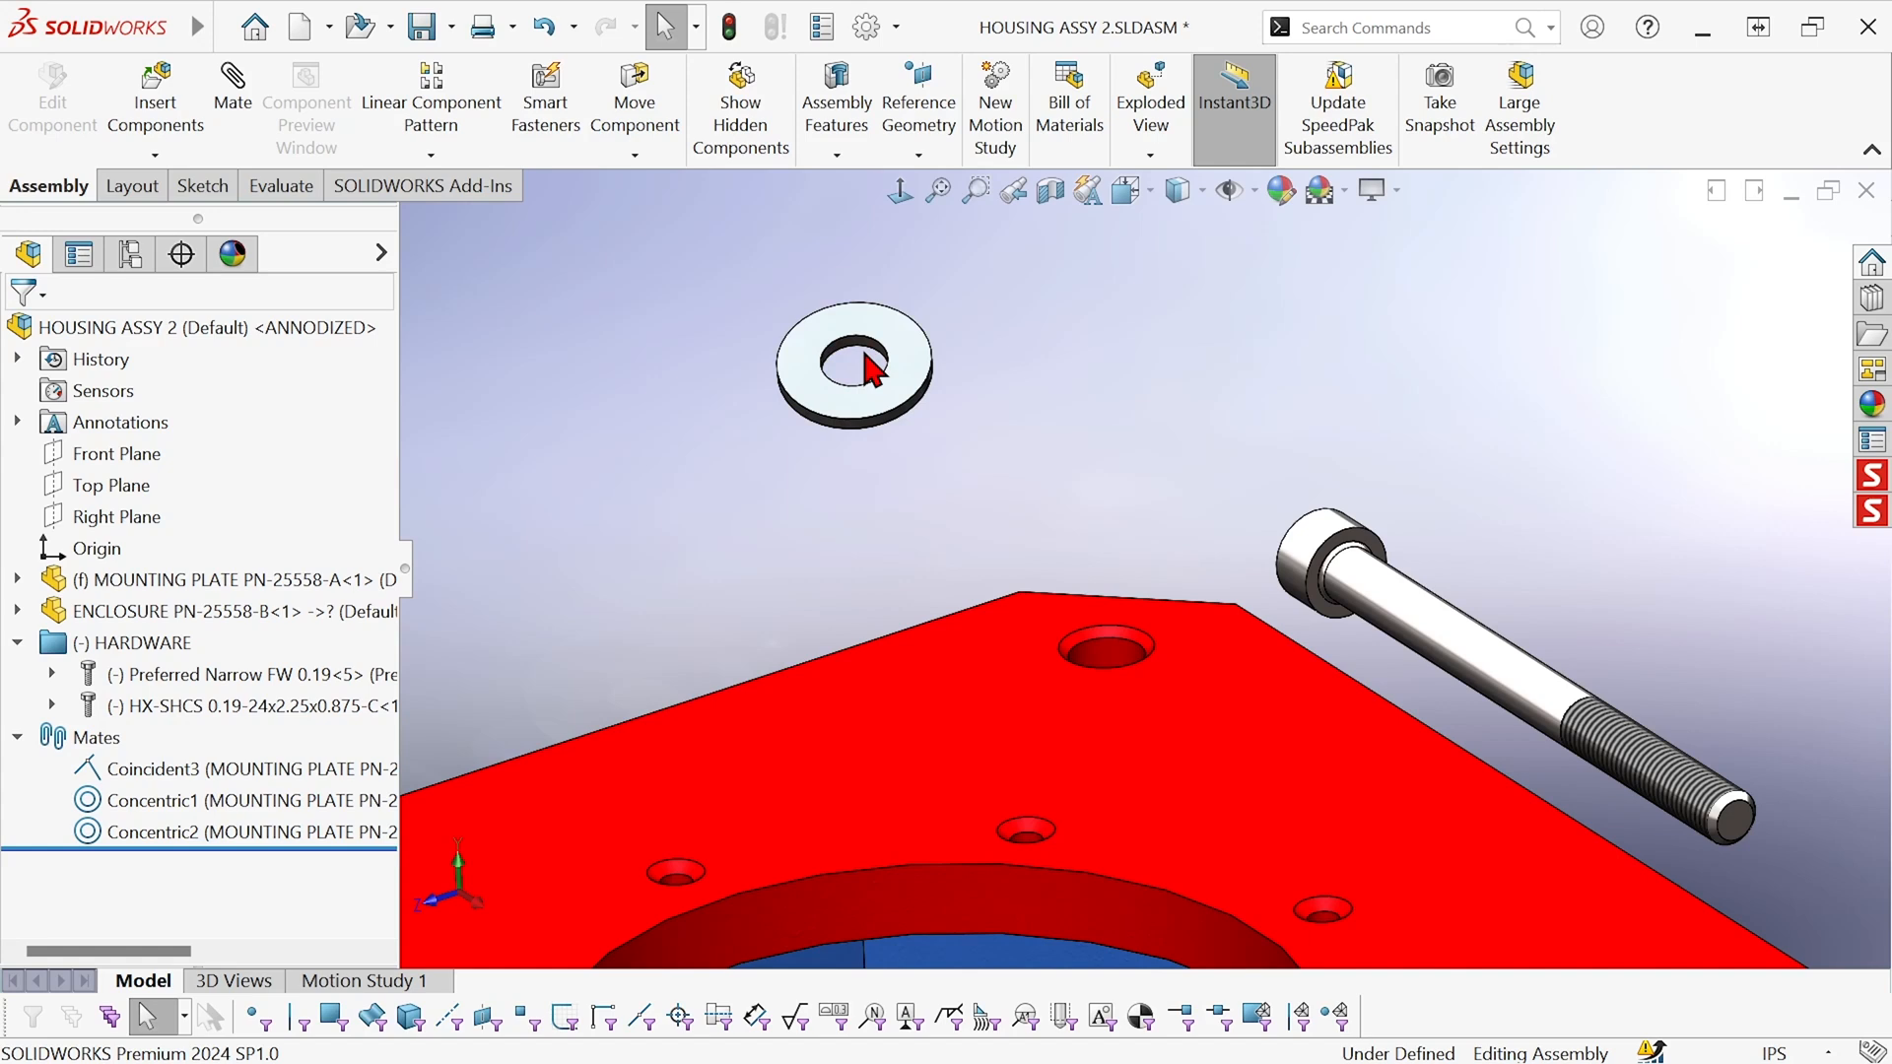
Alt-drag the washer's hole edge onto a plate corner bolt hole to seat it.
key("alt")
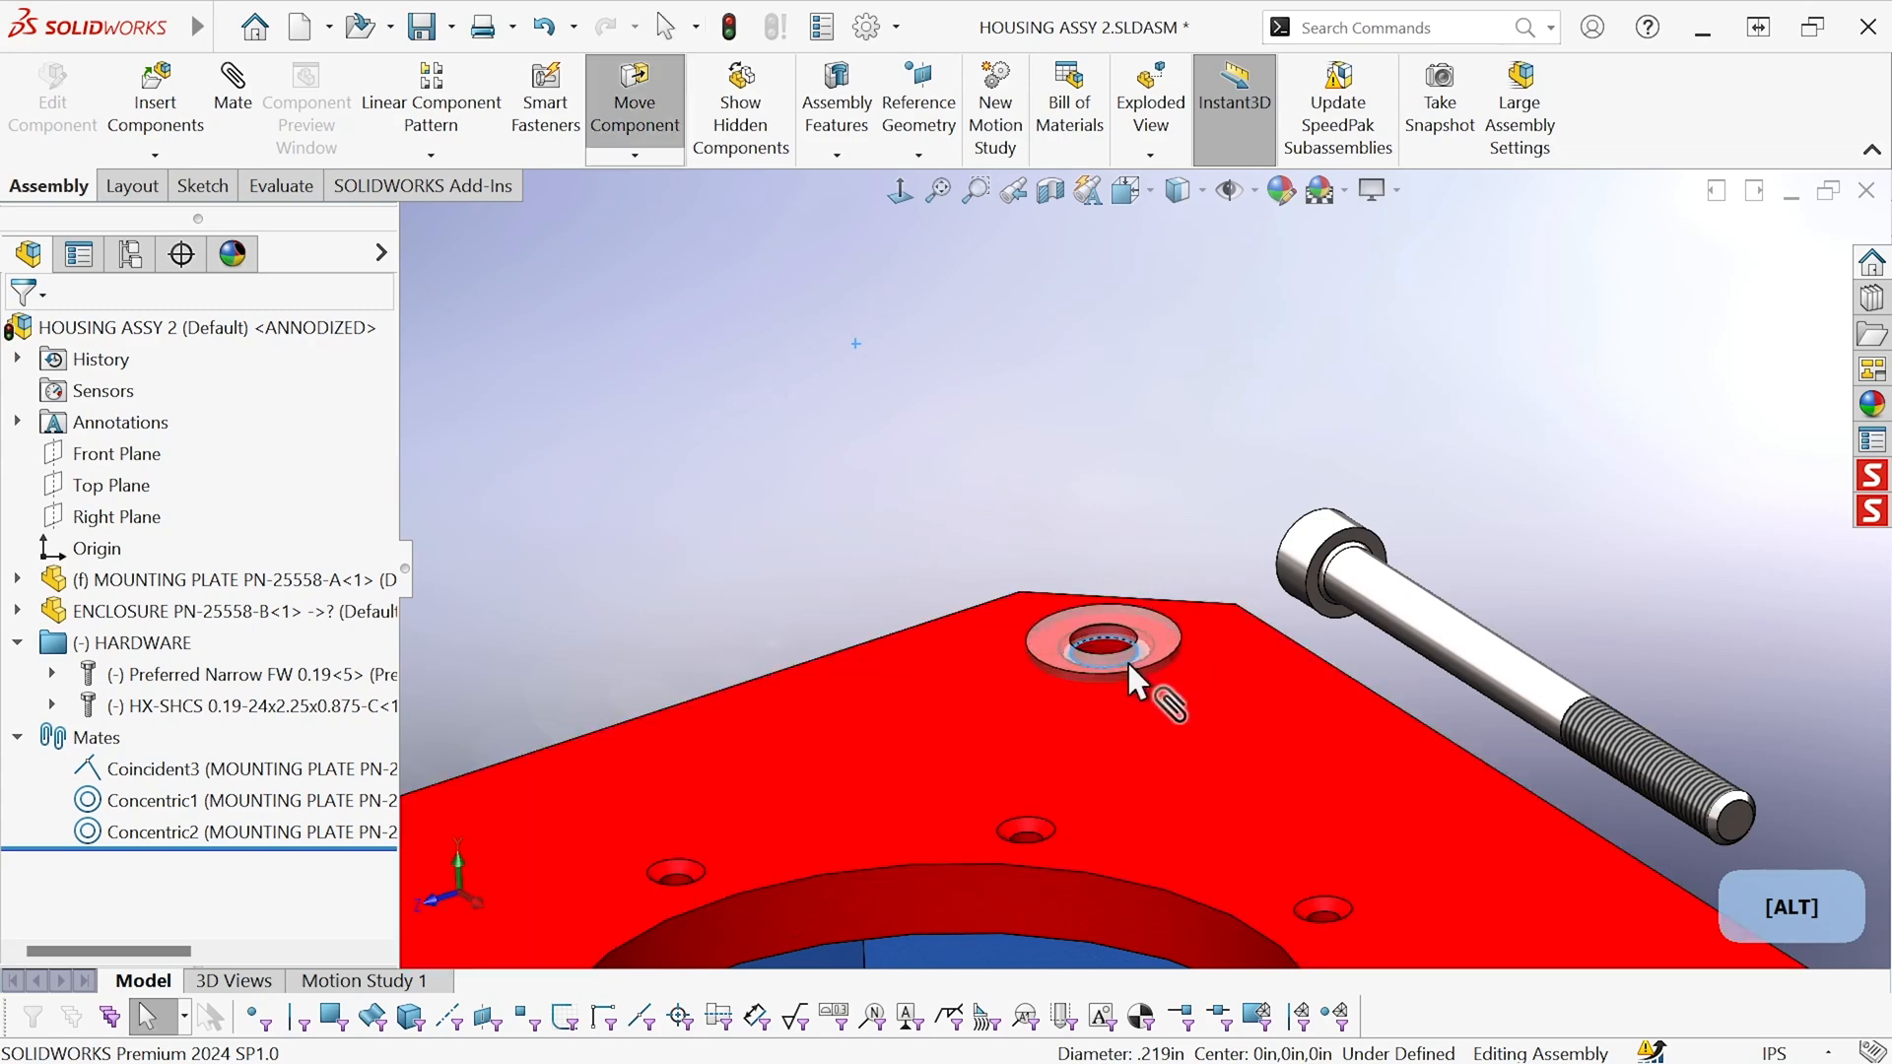
left_click(1098, 652)
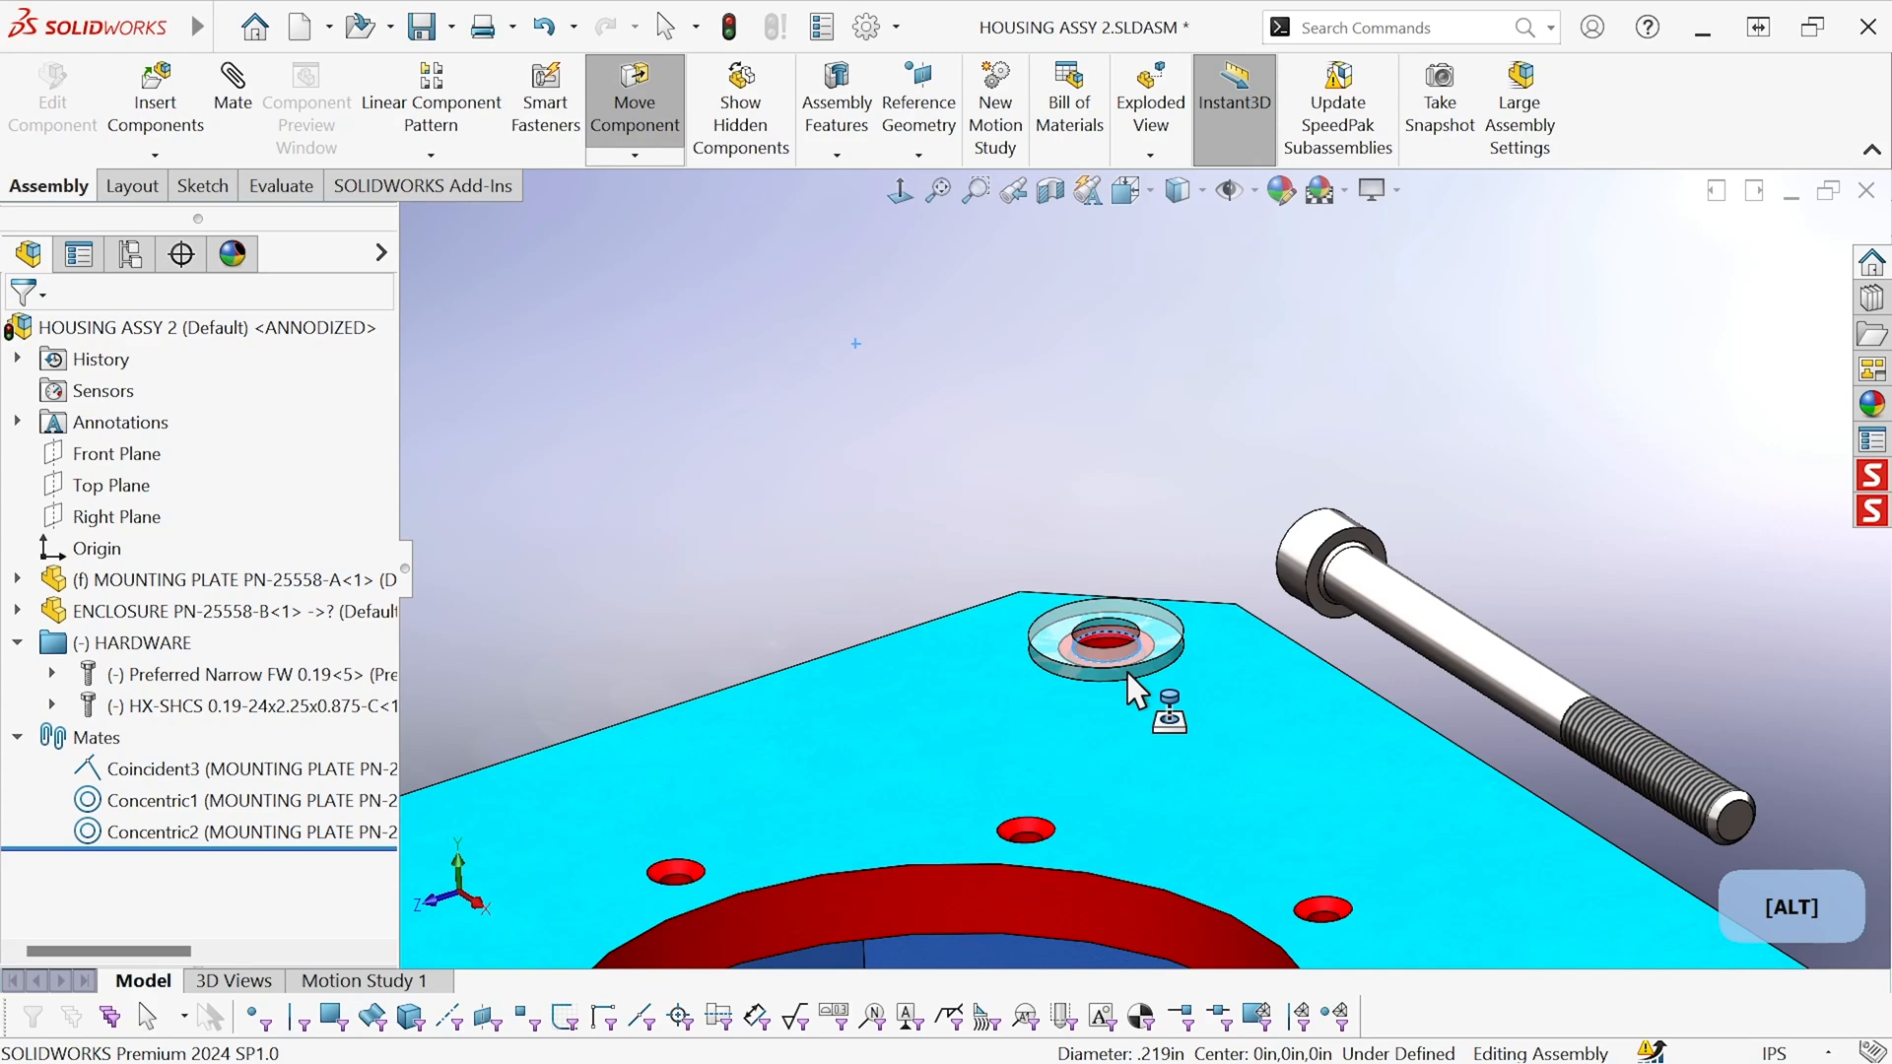